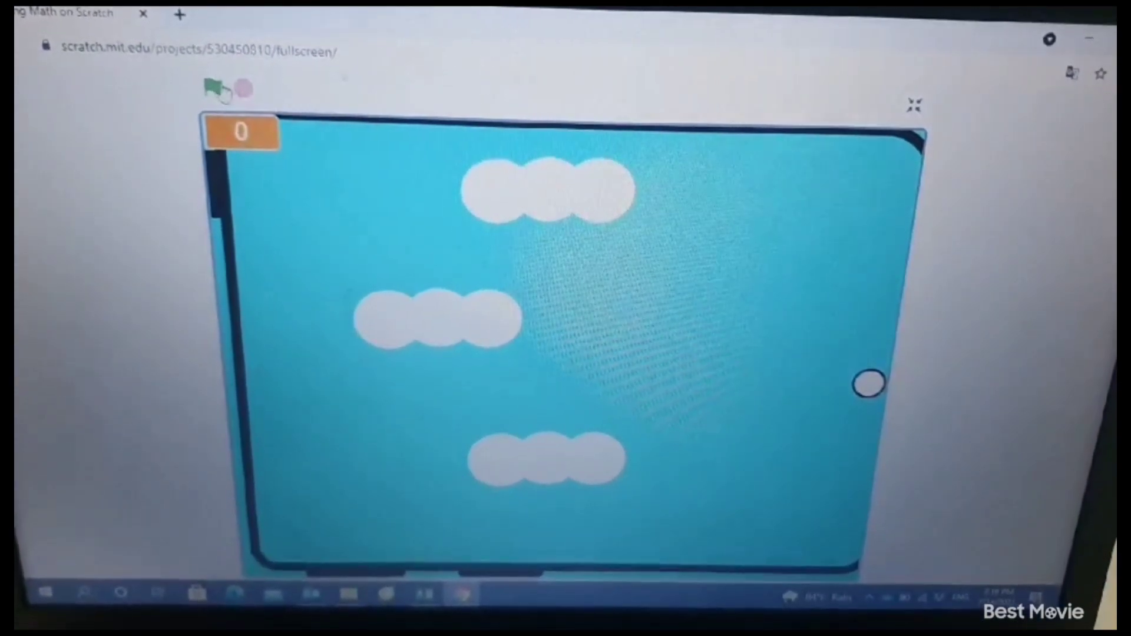
- Start the math game with the green flag so the character asks for the player's name
left_click(216, 88)
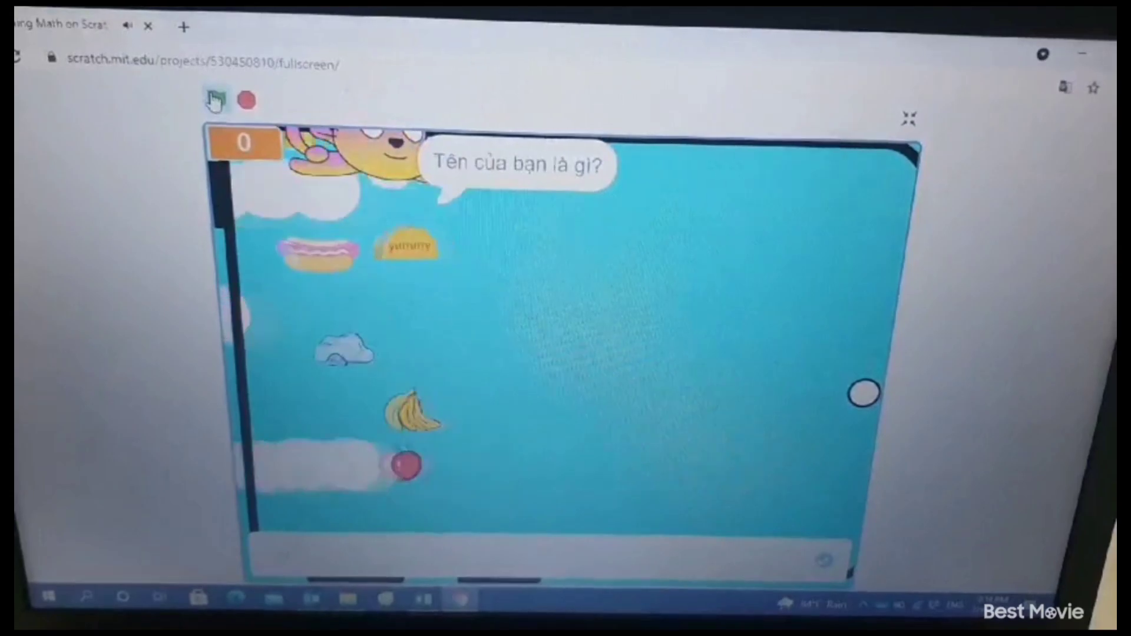